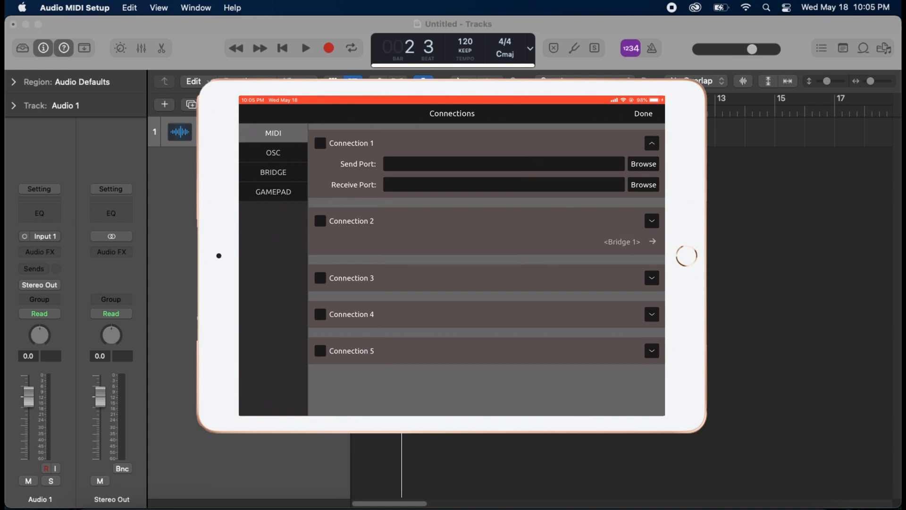
# Enable MIDI Connection 1 with IDAM MIDI Host as both send and receive port
pyautogui.click(320, 143)
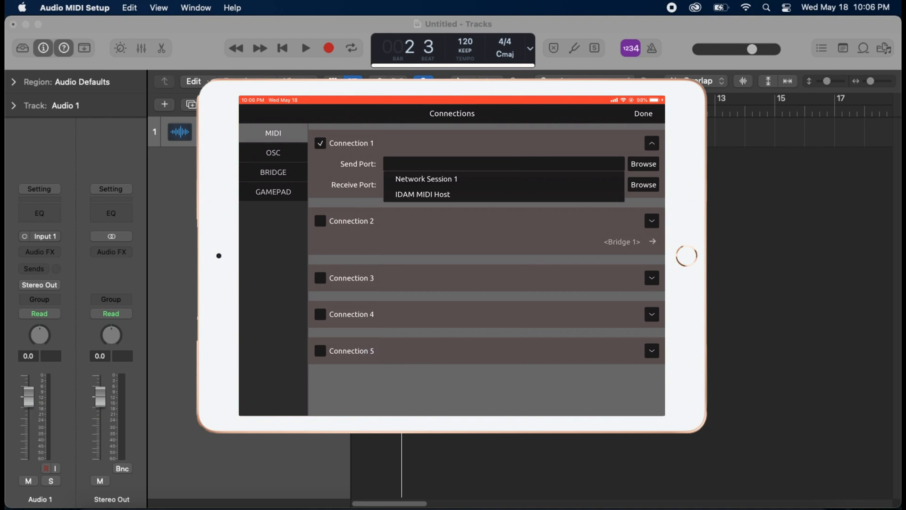
pyautogui.click(423, 193)
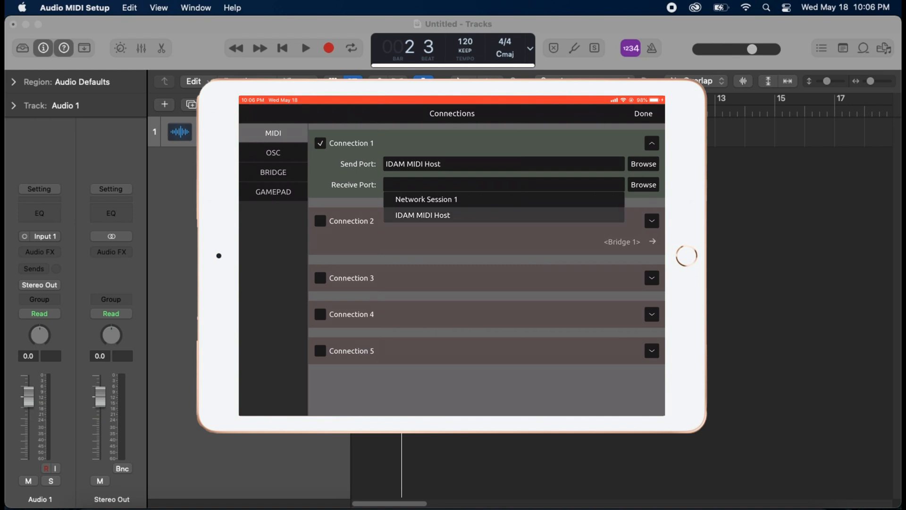
pyautogui.click(423, 215)
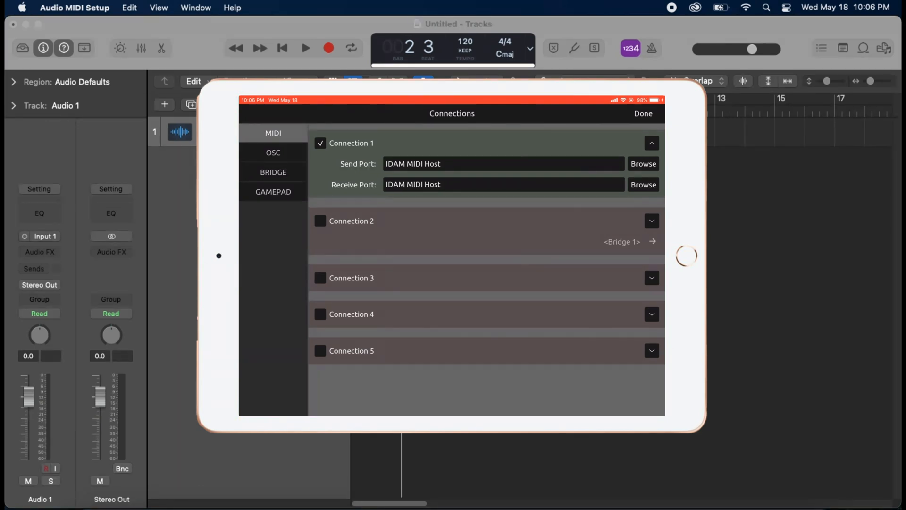
# Show OSC Connection 1 (UDP to 192.168.0.225, ports 7000/9000) and its Zeroconf choices including LogicPad
pyautogui.click(273, 153)
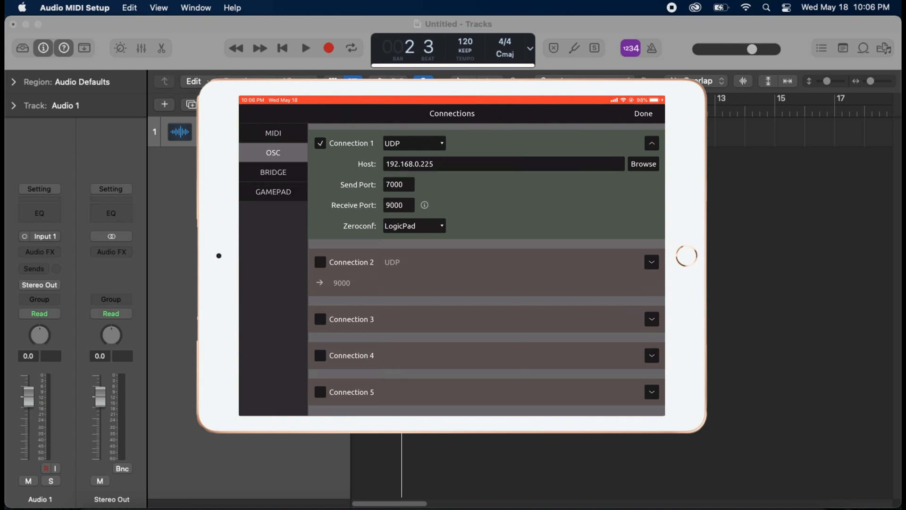
pyautogui.click(414, 226)
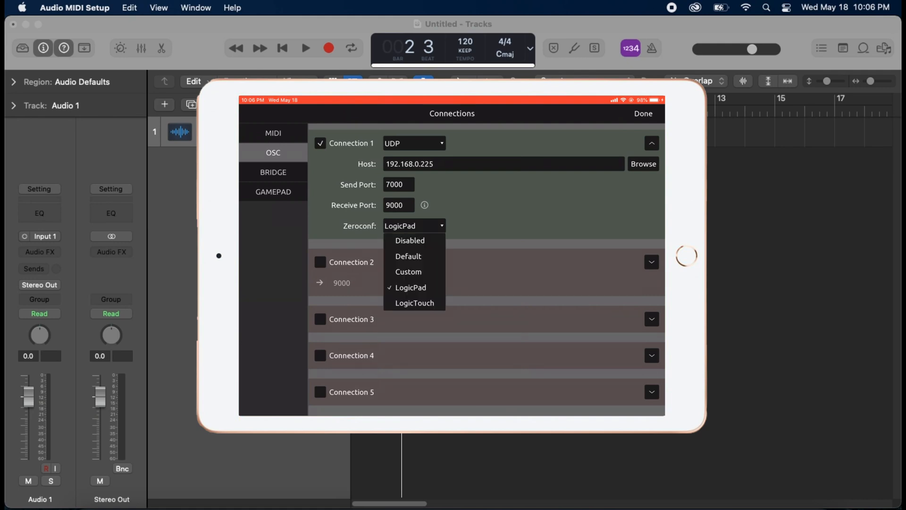